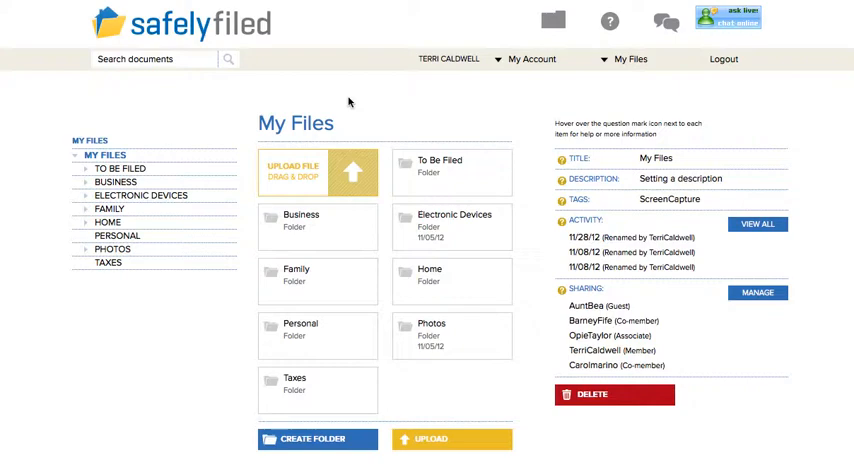
{"action": "mouse_move", "coordinate": [485, 84]}
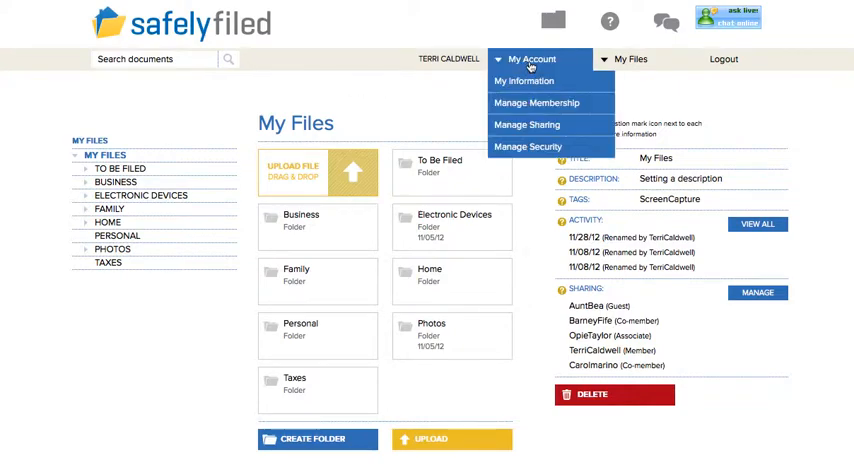
{"action": "mouse_move", "coordinate": [527, 124]}
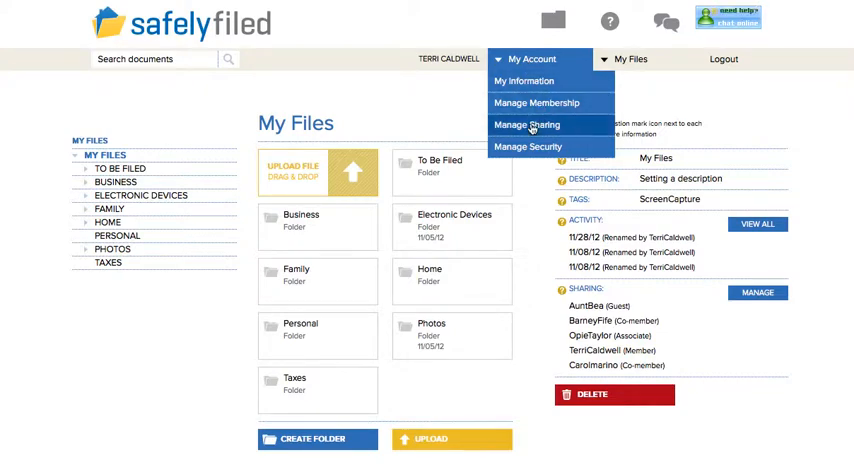
Choose Manage Sharing from the My Account menu to list all participants
{"action": "left_click", "coordinate": [527, 124]}
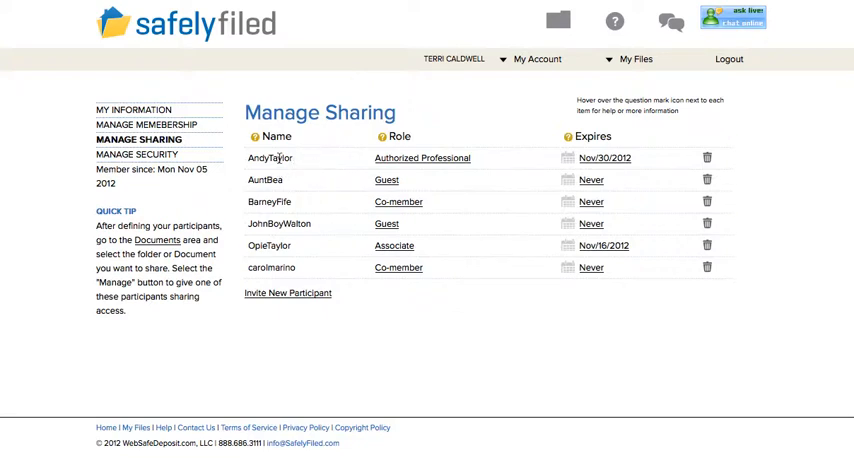
{"action": "mouse_move", "coordinate": [302, 203]}
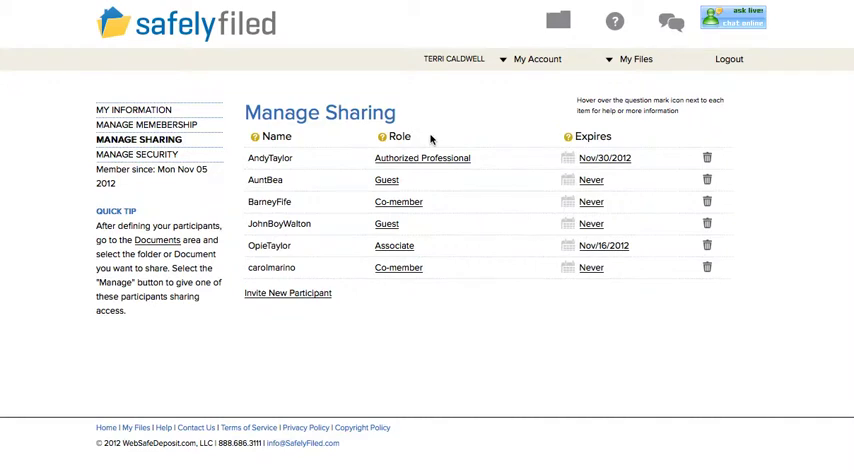
{"action": "mouse_move", "coordinate": [638, 133]}
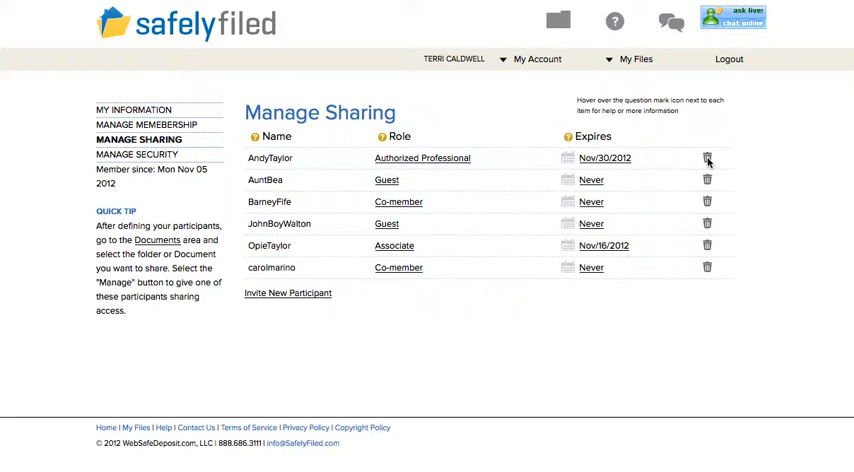
{"action": "mouse_move", "coordinate": [300, 193]}
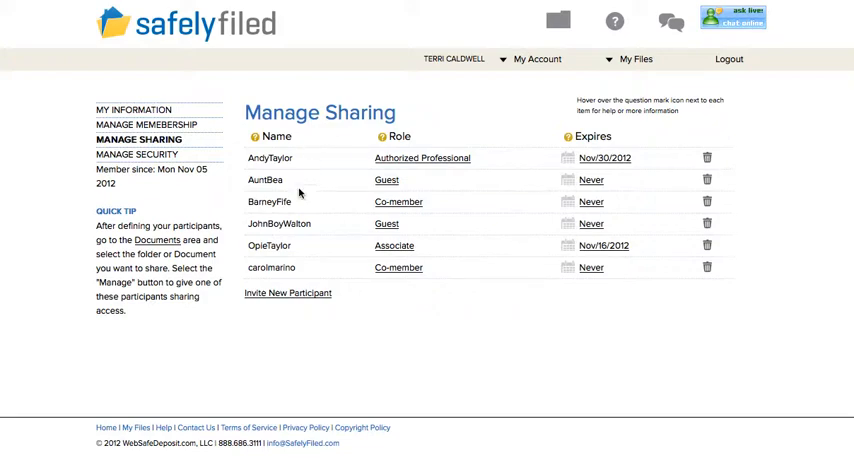
Enter the new invitee's name ('Terri'), phone and suggested email, and proceed to roles
{"action": "left_click", "coordinate": [287, 293]}
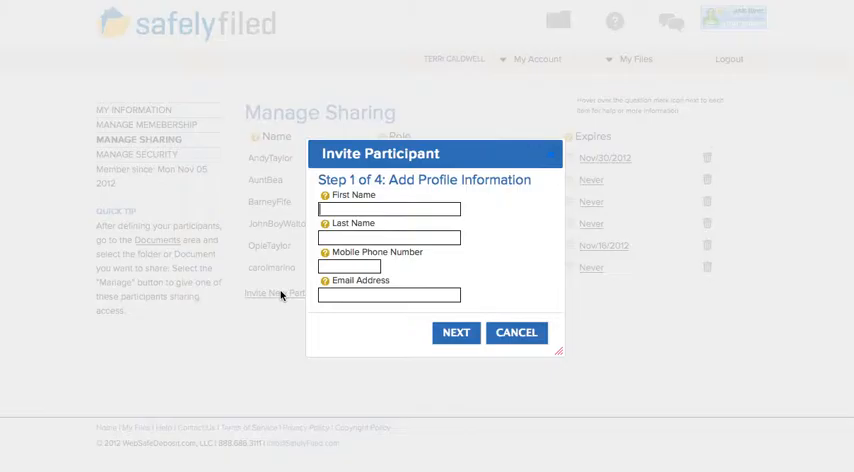
{"action": "left_click", "coordinate": [389, 209]}
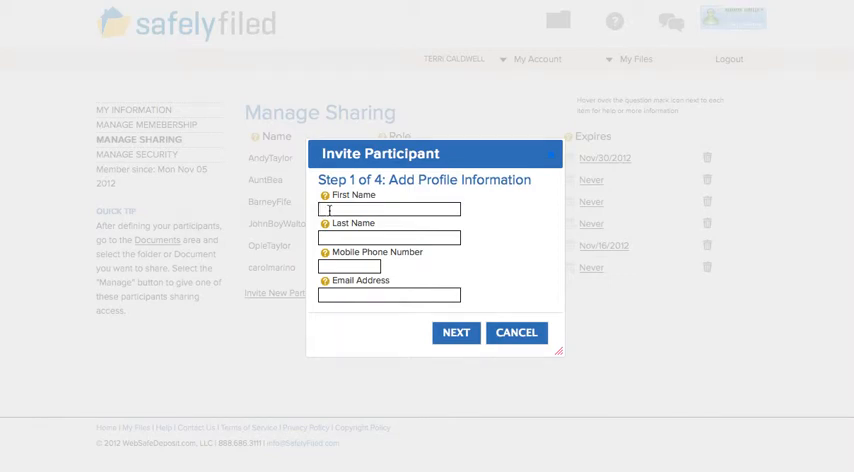
{"action": "type", "text": "Terri"}
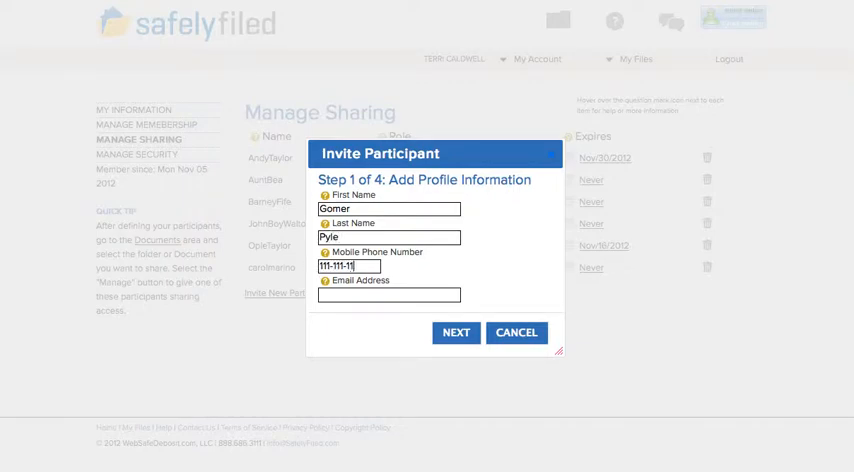
{"action": "type", "text": "11"}
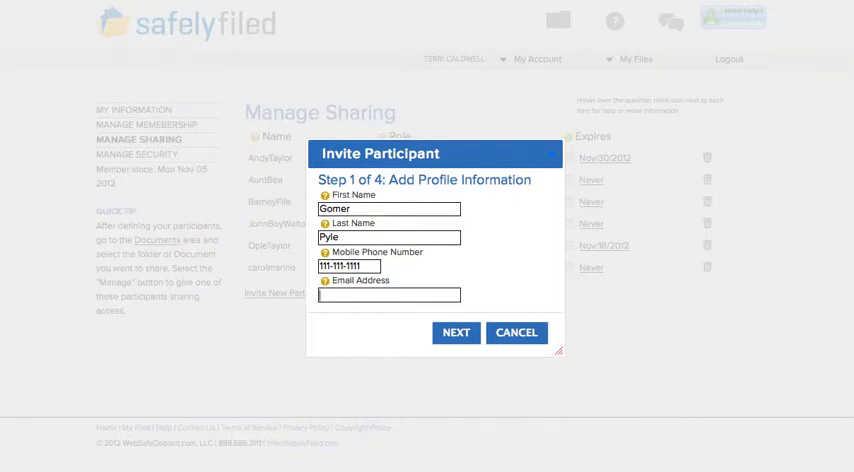
{"action": "type", "text": "te"}
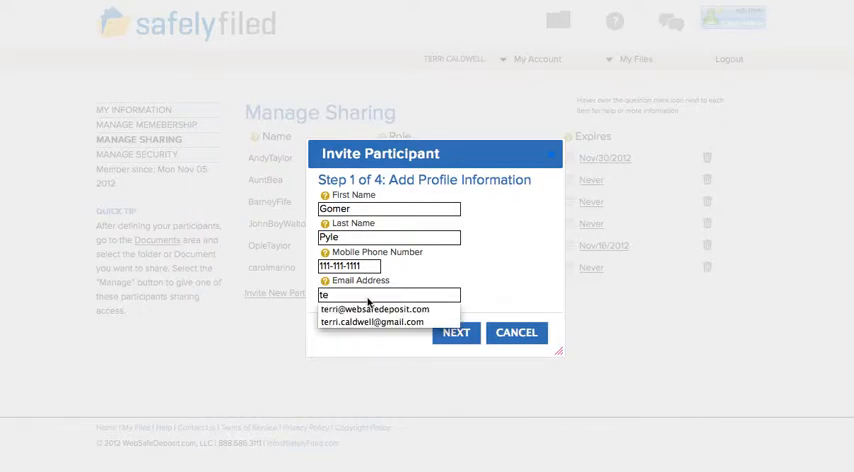
{"action": "left_click", "coordinate": [374, 309]}
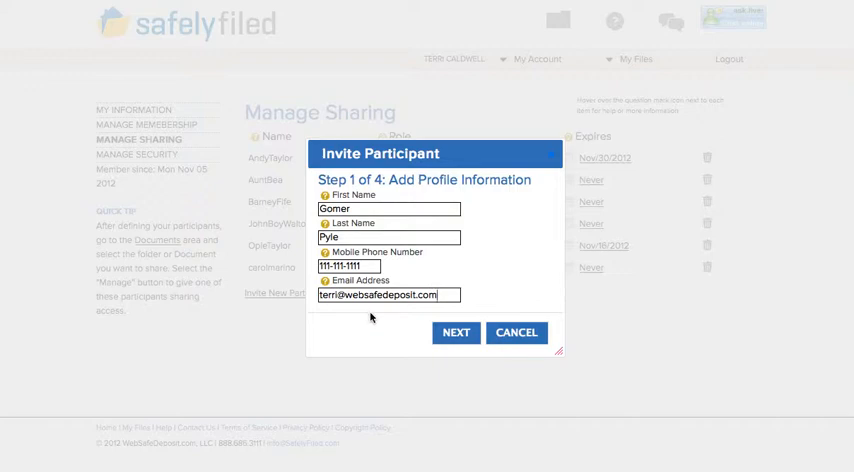
{"action": "left_click", "coordinate": [456, 332]}
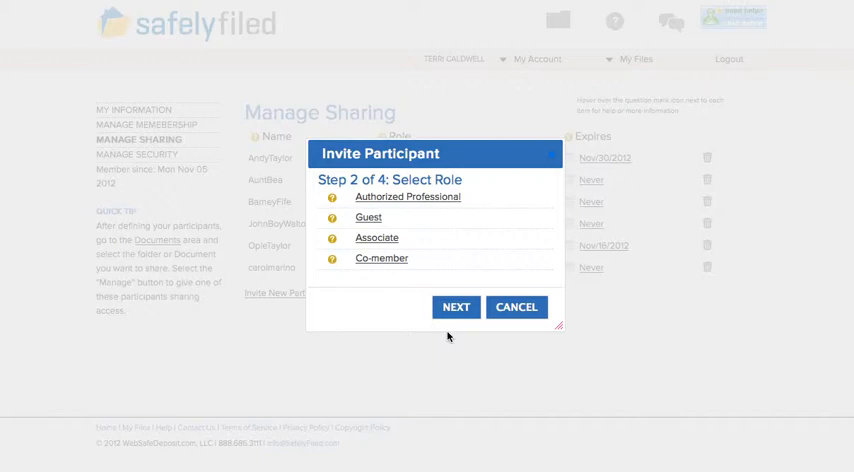
{"action": "mouse_move", "coordinate": [407, 321]}
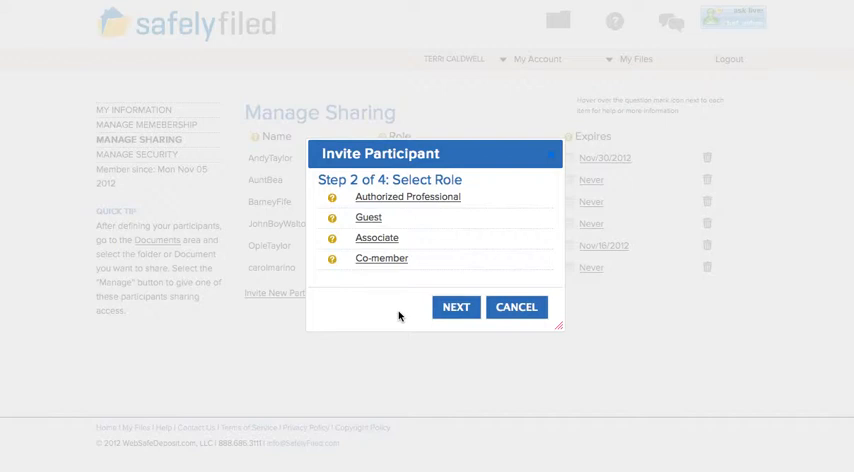
{"action": "mouse_move", "coordinate": [368, 291]}
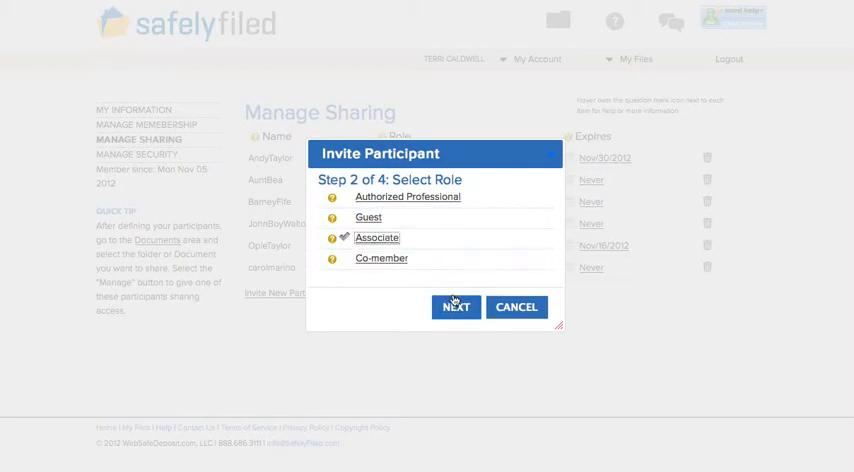
Assign the Associate role and advance to step 3, expiration
{"action": "left_click", "coordinate": [455, 307]}
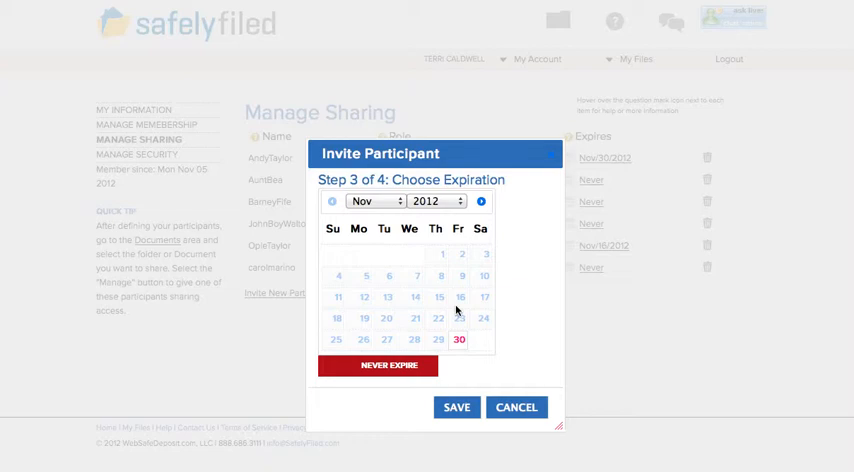
{"action": "mouse_move", "coordinate": [469, 344]}
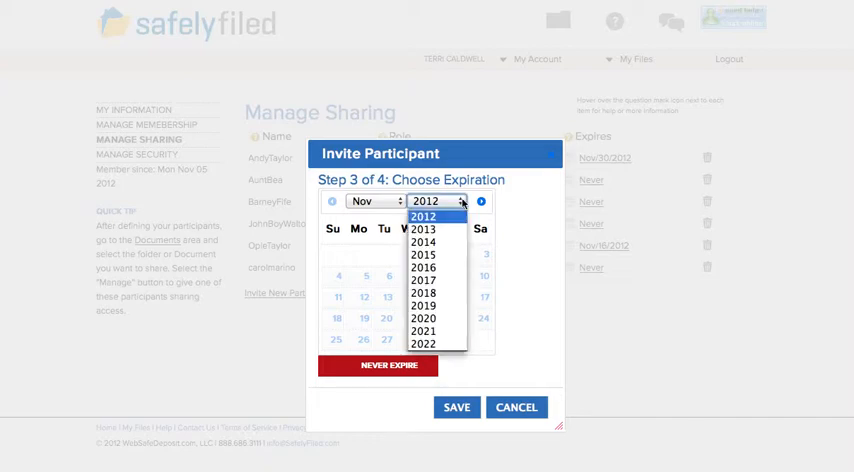
Keep year 2012, set access to Never Expire, and save the participant
{"action": "left_click", "coordinate": [421, 216]}
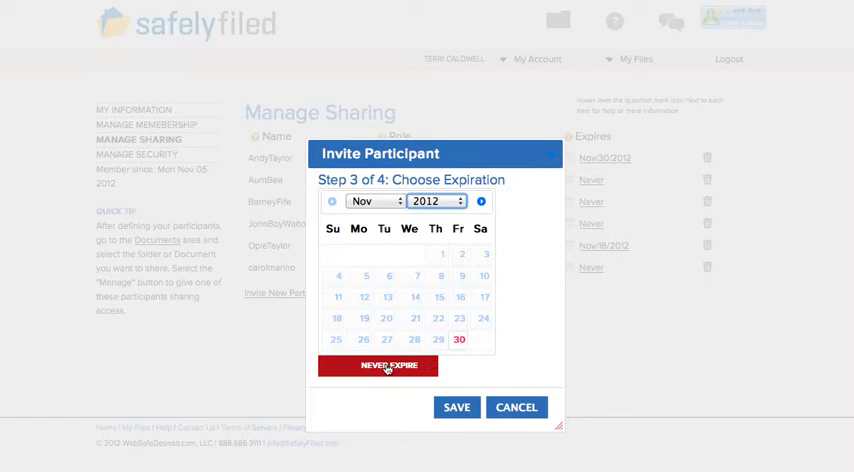
{"action": "left_click", "coordinate": [389, 365]}
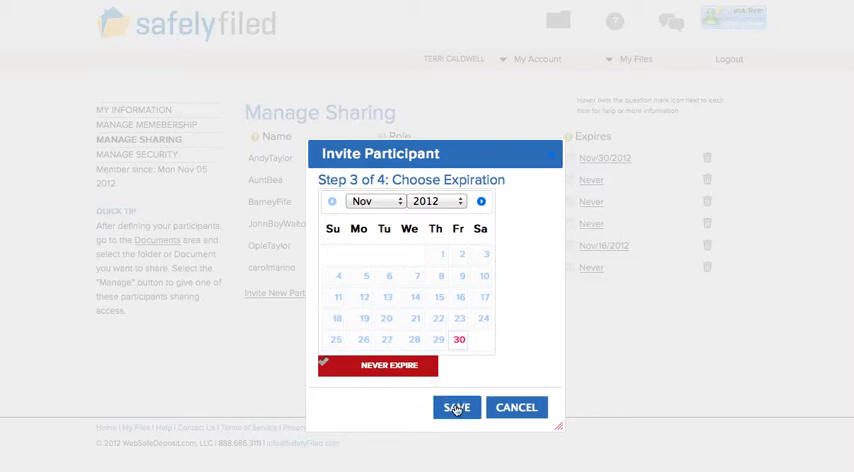
{"action": "left_click", "coordinate": [456, 407]}
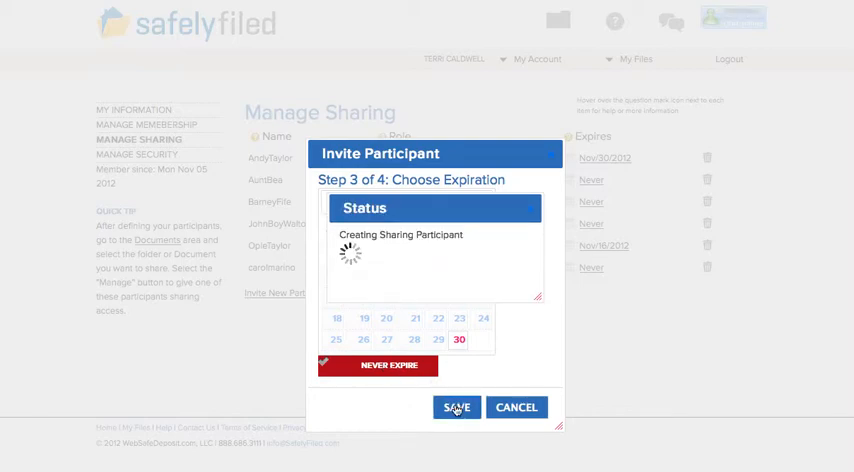
{"action": "left_click", "coordinate": [456, 407]}
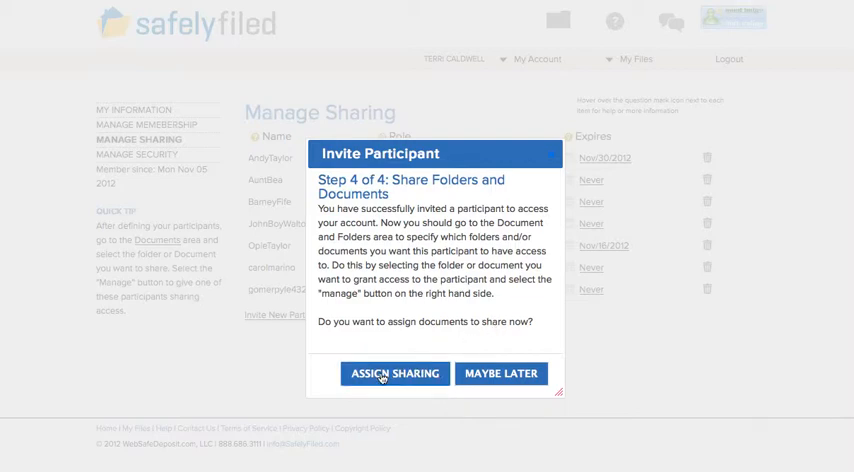
Go to folder assignment, return to the top of My Files, and reopen Photos
{"action": "left_click", "coordinate": [394, 373]}
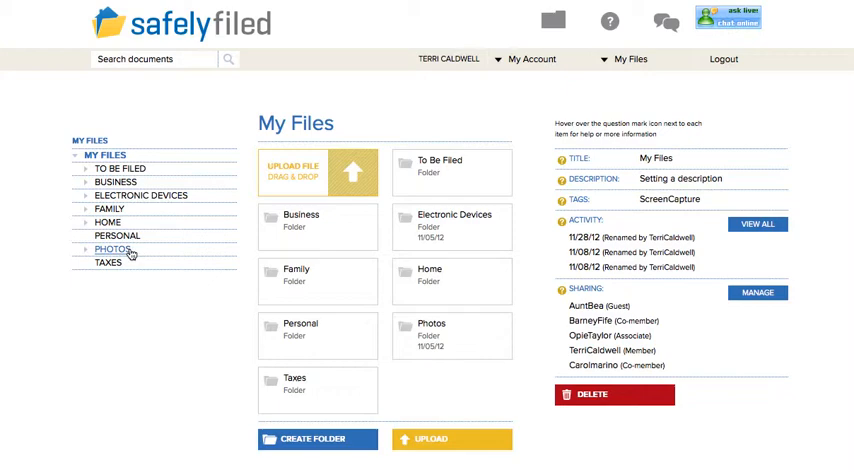
{"action": "mouse_move", "coordinate": [112, 249]}
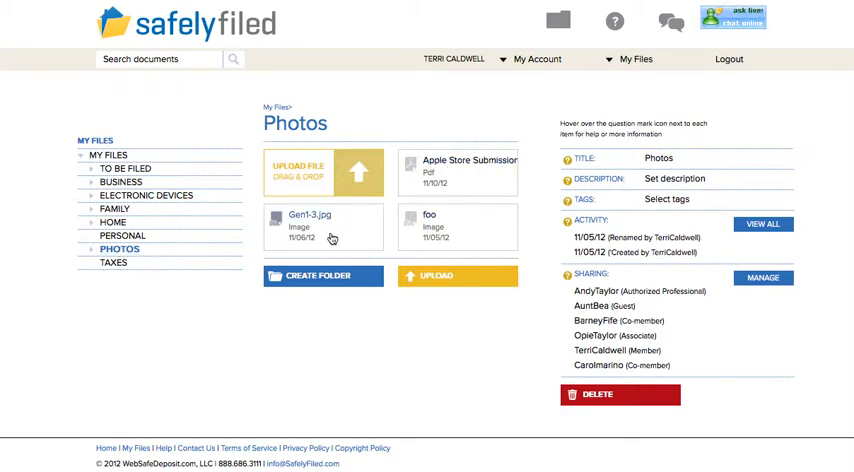
{"action": "mouse_move", "coordinate": [157, 220]}
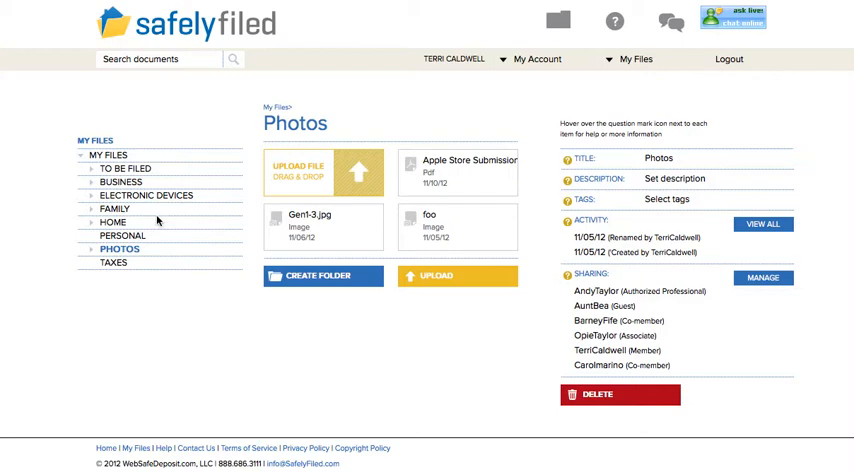
{"action": "left_click", "coordinate": [108, 154]}
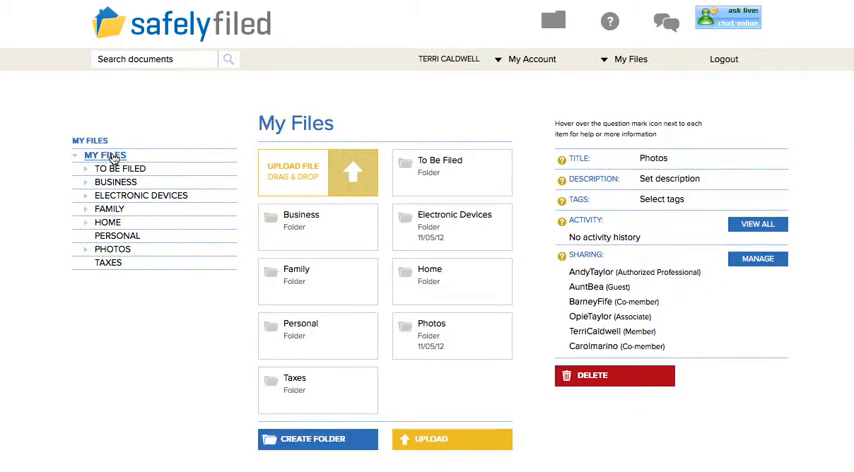
{"action": "left_click", "coordinate": [104, 155]}
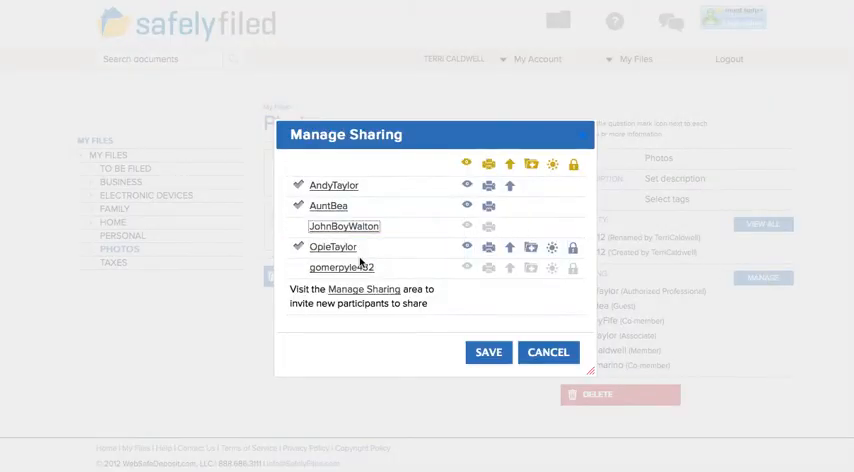
Grant the new participant Photos access without sharing-change permission, and save
{"action": "left_click", "coordinate": [342, 267]}
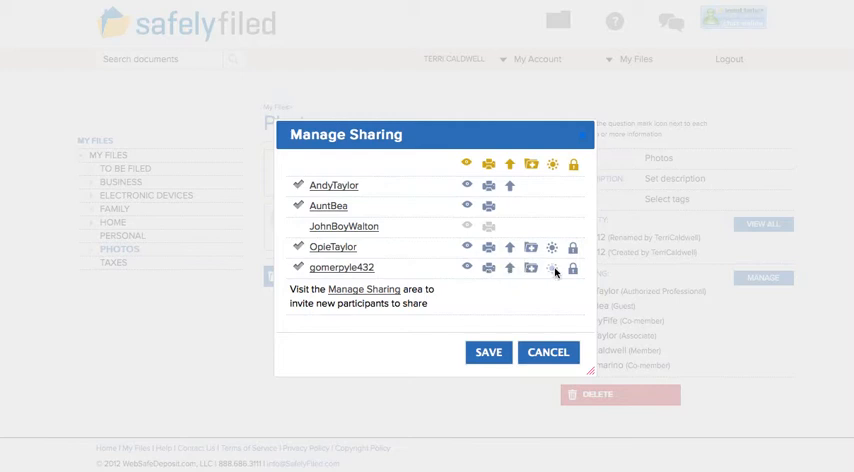
{"action": "mouse_move", "coordinate": [551, 166]}
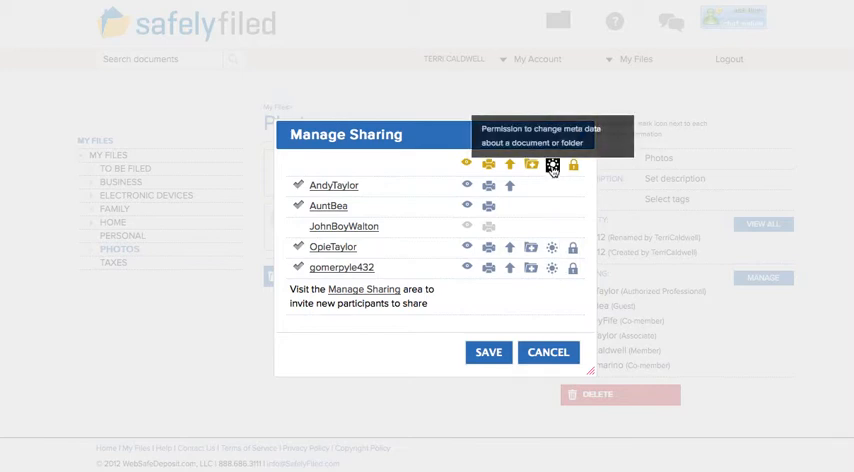
{"action": "mouse_move", "coordinate": [531, 167]}
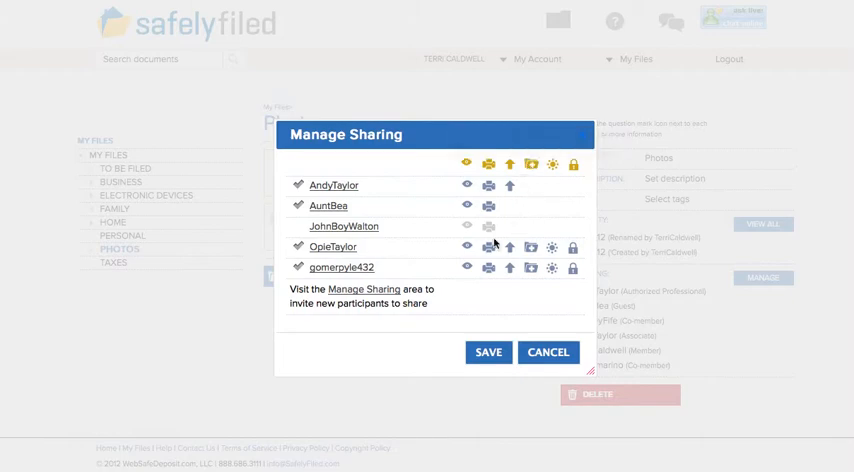
{"action": "mouse_move", "coordinate": [573, 163]}
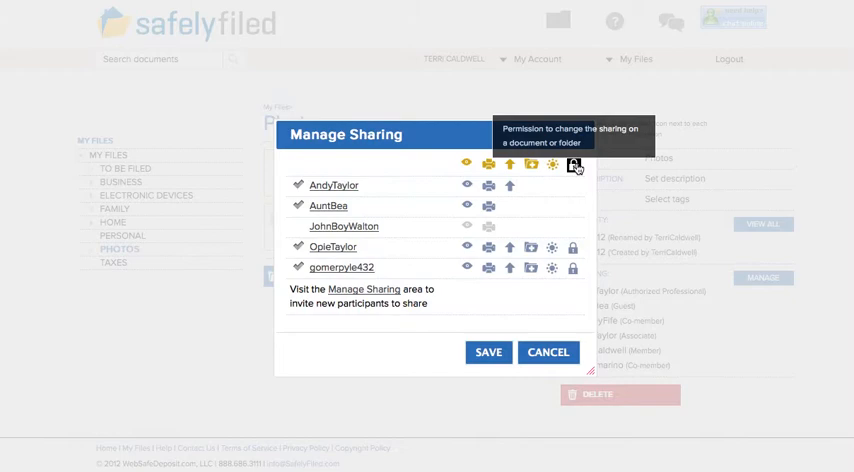
{"action": "mouse_move", "coordinate": [573, 273]}
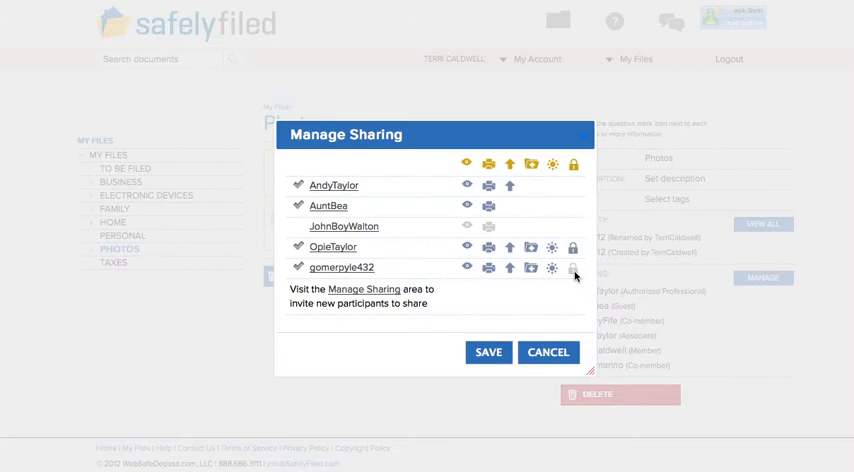
{"action": "mouse_move", "coordinate": [572, 279]}
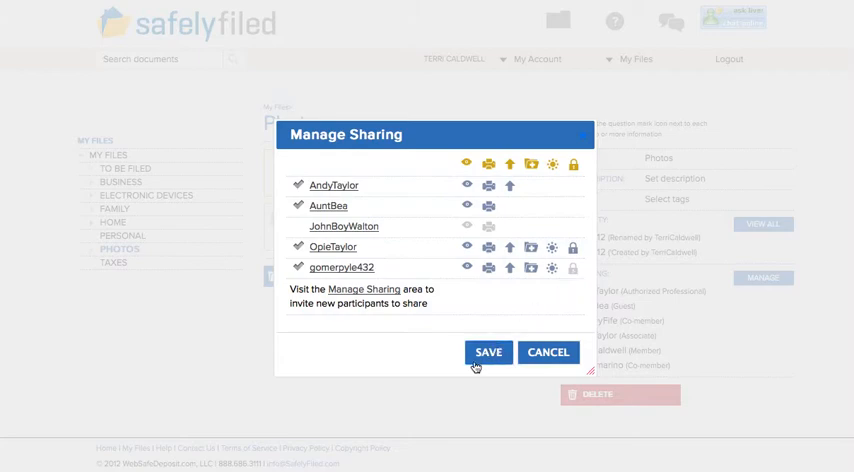
{"action": "left_click", "coordinate": [488, 352]}
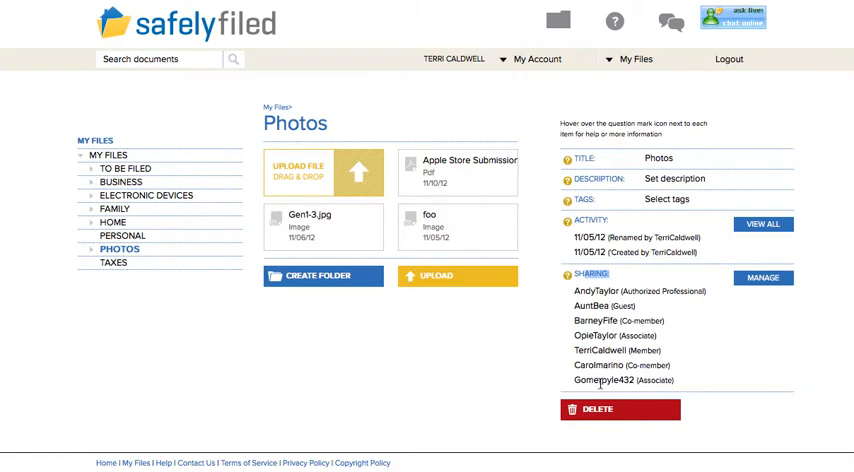
{"action": "mouse_move", "coordinate": [119, 248]}
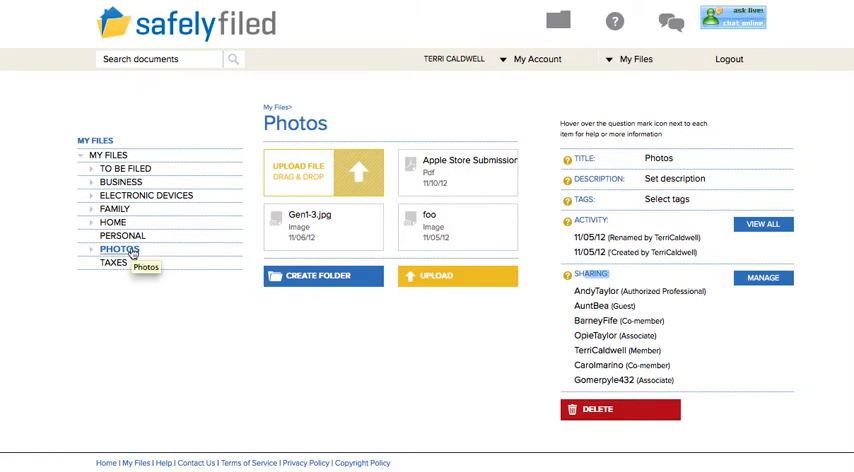
Browse the Taxes folder, then open Home and its Manage Sharing settings
{"action": "left_click", "coordinate": [115, 263]}
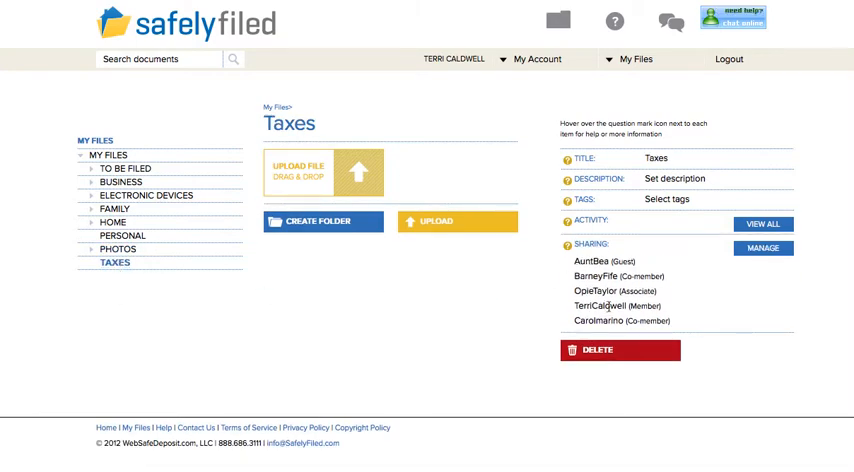
{"action": "mouse_move", "coordinate": [489, 291]}
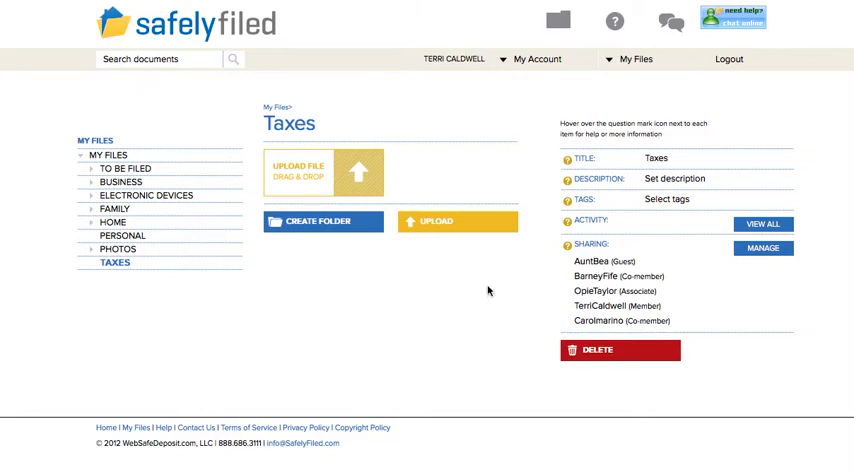
{"action": "left_click", "coordinate": [113, 222]}
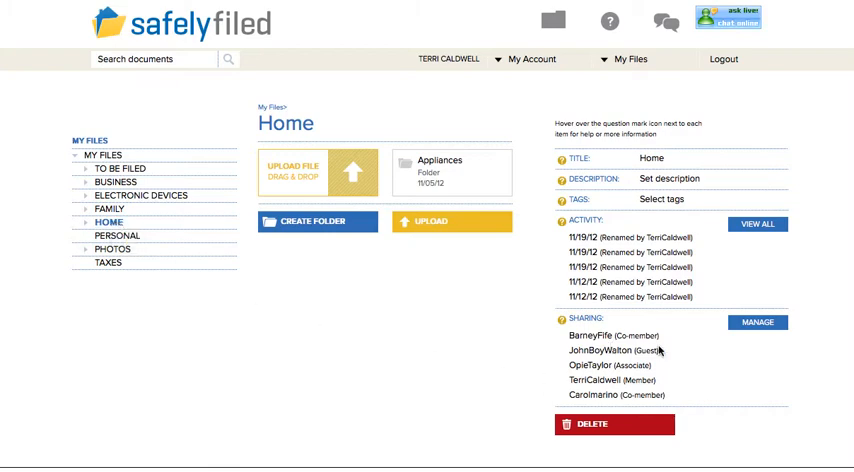
{"action": "left_click", "coordinate": [757, 322]}
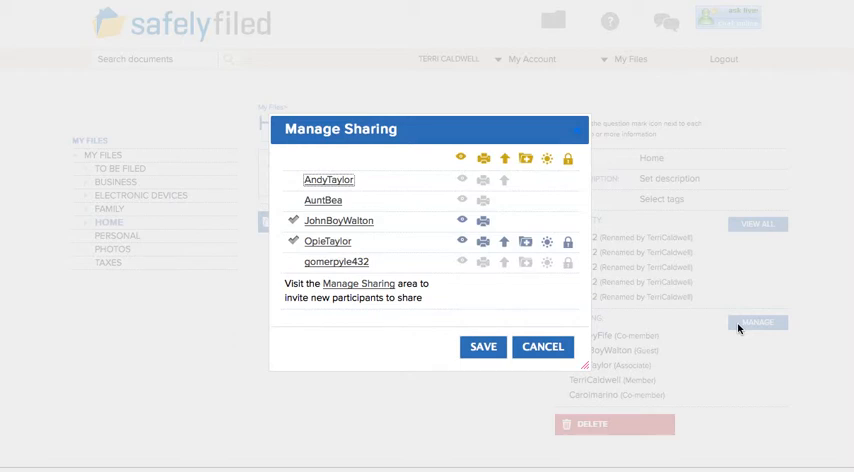
Untick the Associate, tick the Guest participant, and save Home's sharing
{"action": "left_click", "coordinate": [336, 261]}
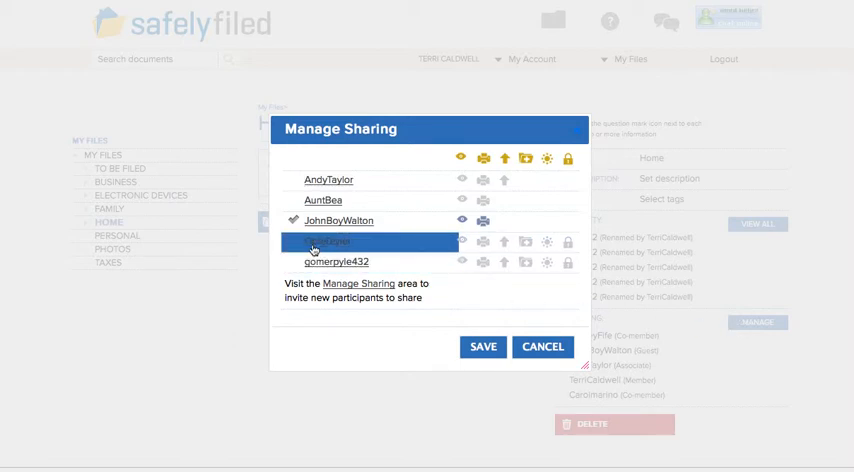
{"action": "left_click", "coordinate": [339, 220]}
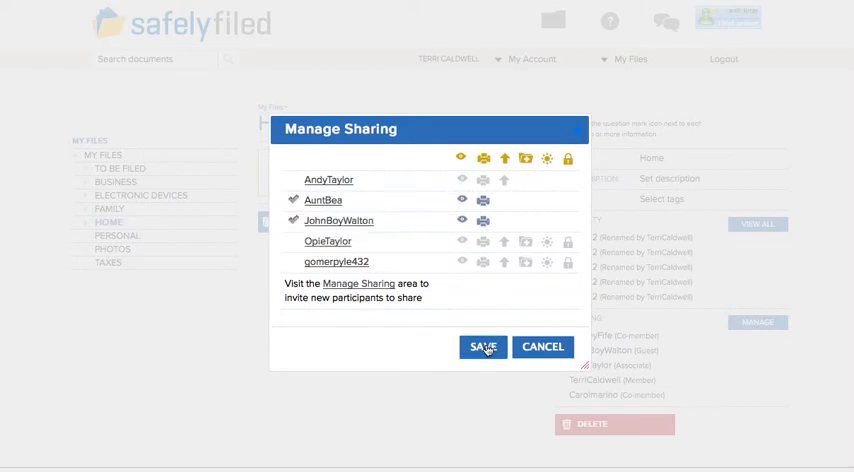
{"action": "left_click", "coordinate": [482, 346]}
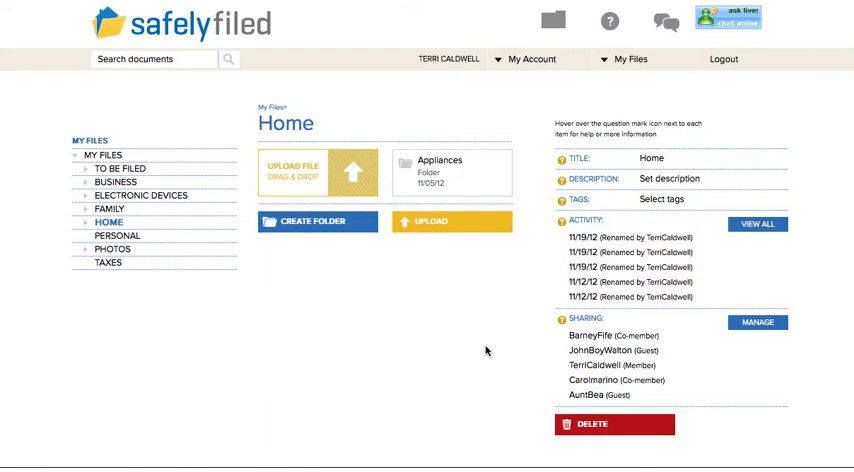
{"action": "mouse_move", "coordinate": [612, 350]}
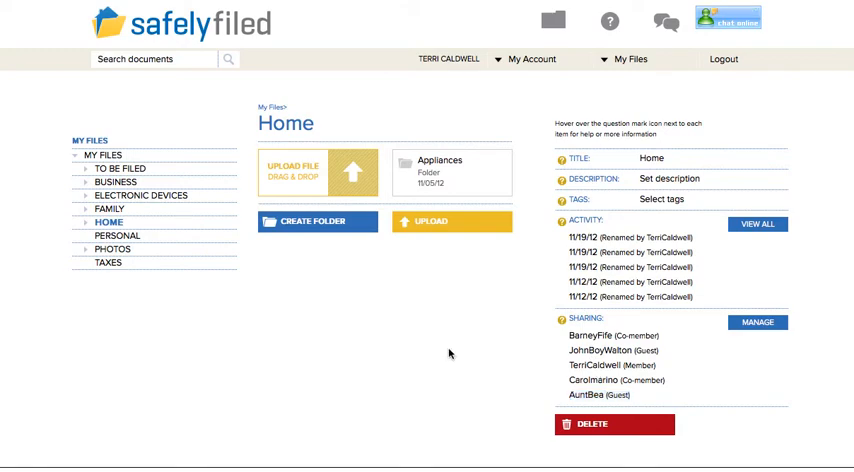
Expand Electronic Devices, view Ipod Touch Receipt.jpg, and return to the folder
{"action": "left_click", "coordinate": [140, 195]}
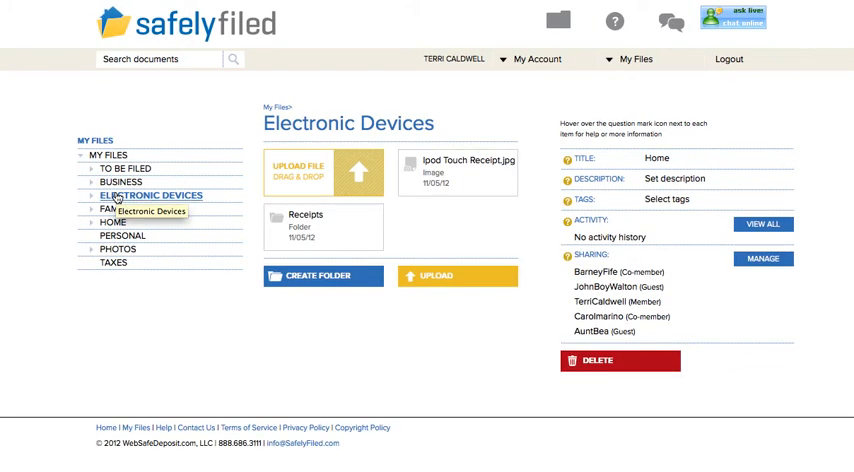
{"action": "left_click", "coordinate": [93, 195]}
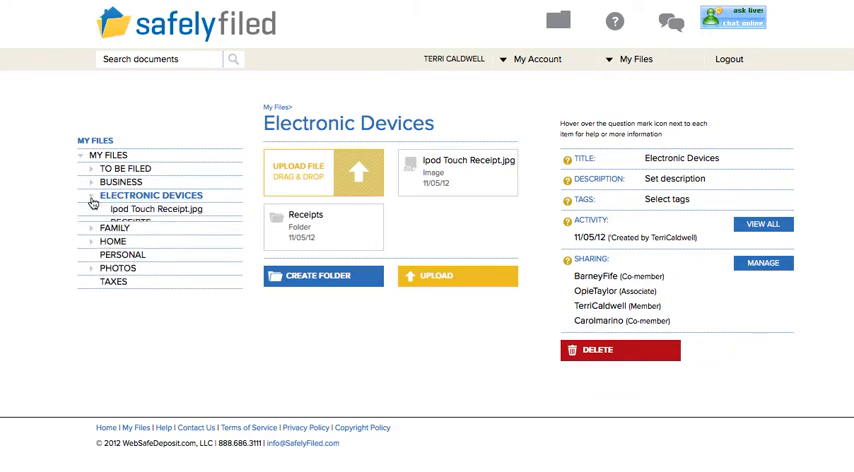
{"action": "left_click", "coordinate": [157, 209]}
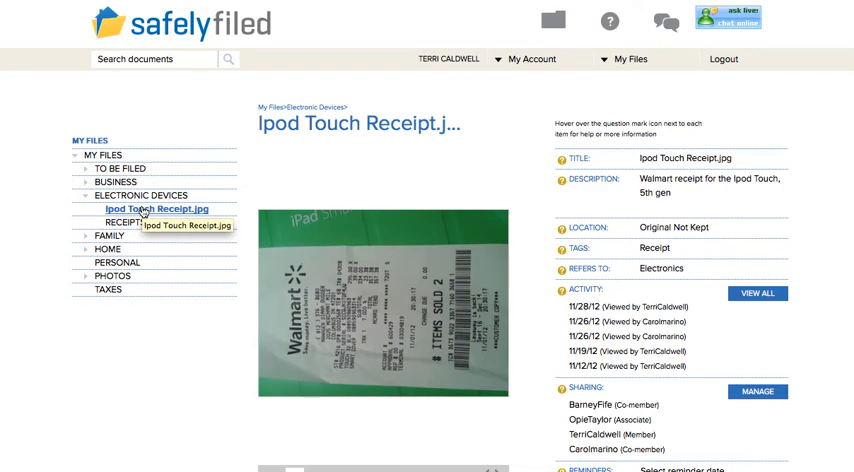
{"action": "left_click", "coordinate": [141, 195]}
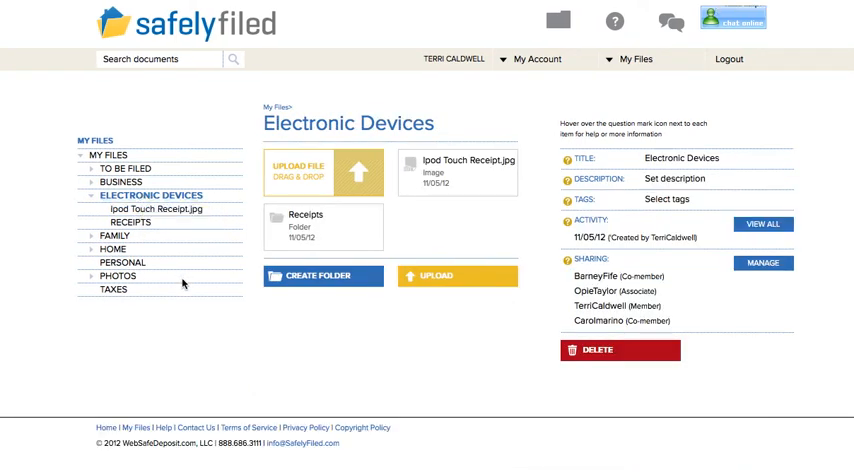
{"action": "mouse_move", "coordinate": [181, 348]}
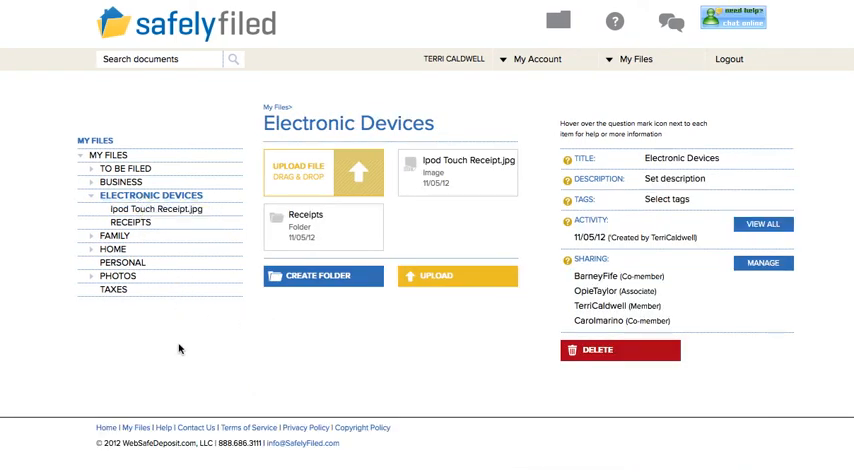